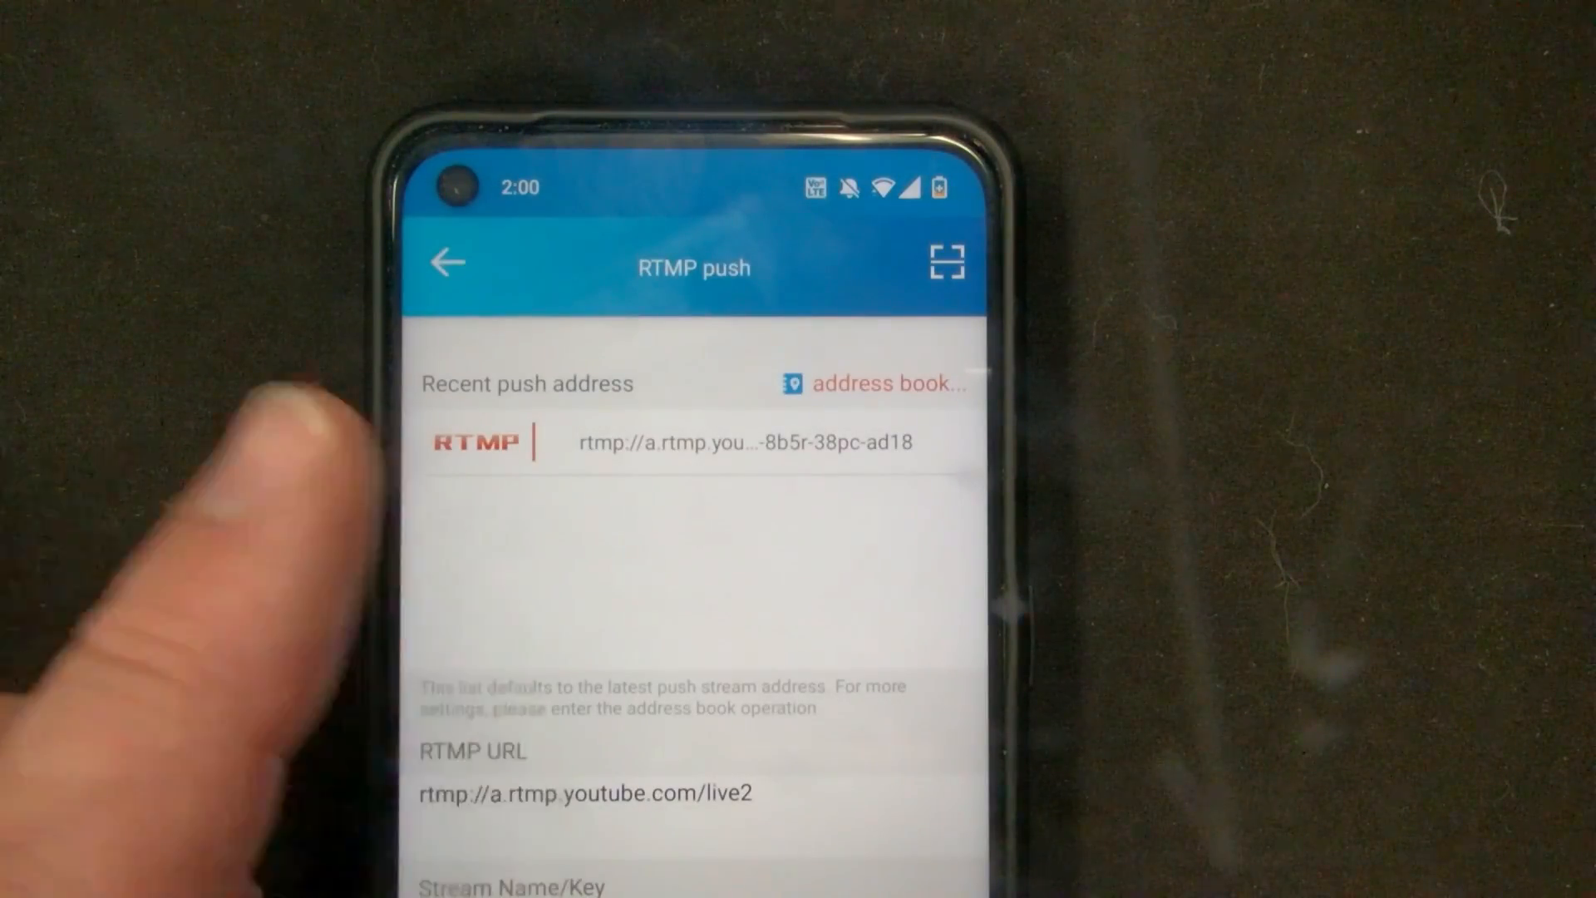
Return from the RTMP push page to My Device with the Q8 listed online
left_click(446, 263)
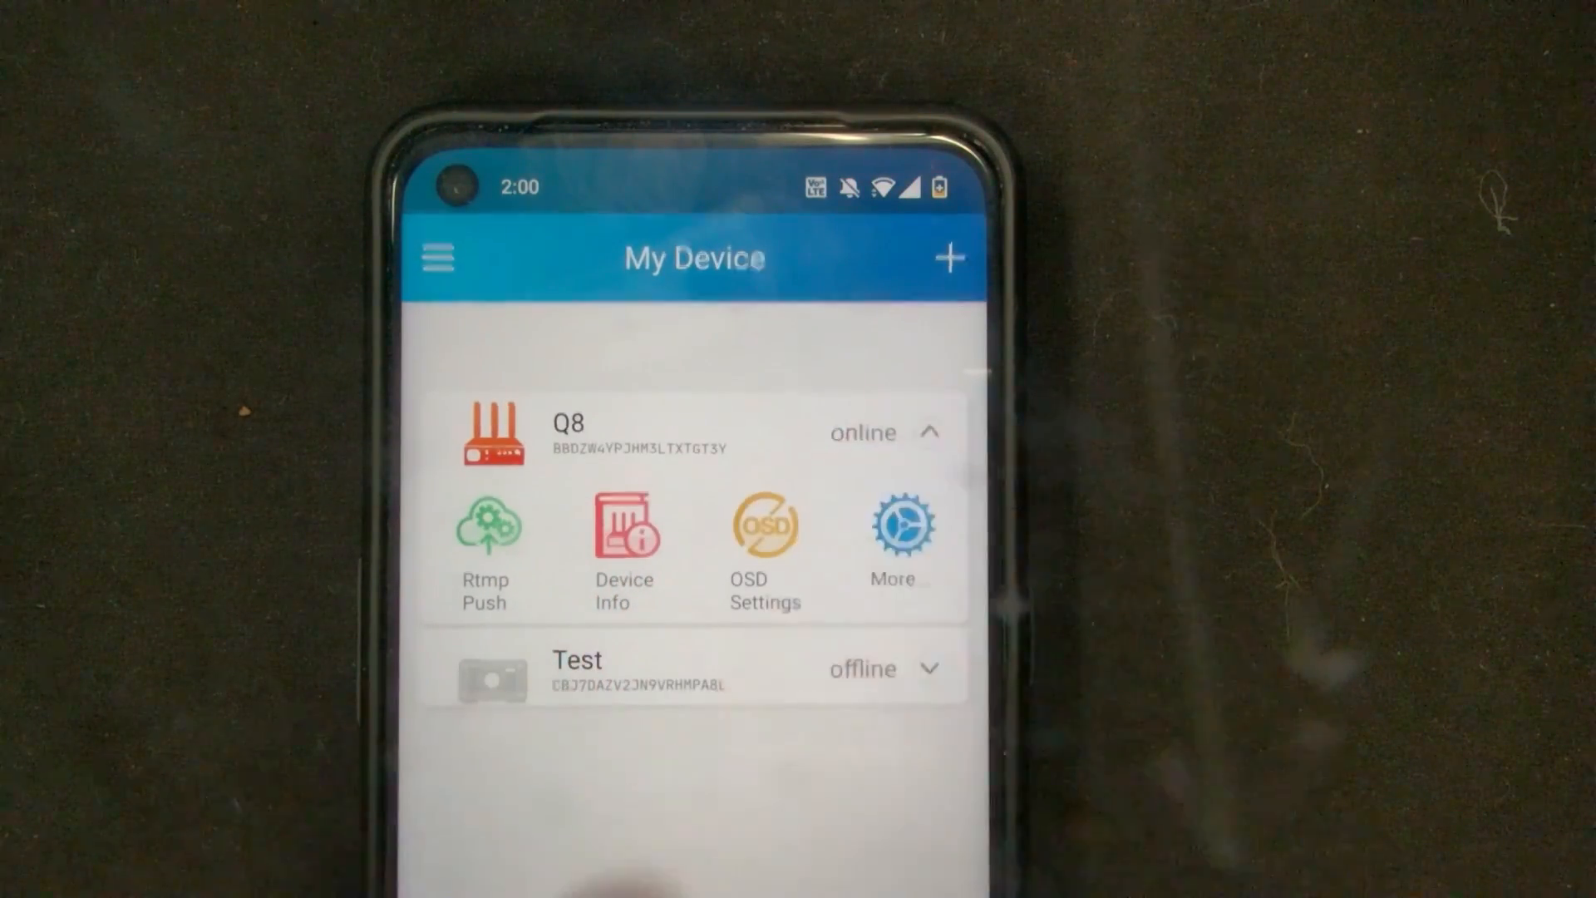
Review the SIM 1 APN value h2g2, then return to the Q8's More Settings page
left_click(899, 551)
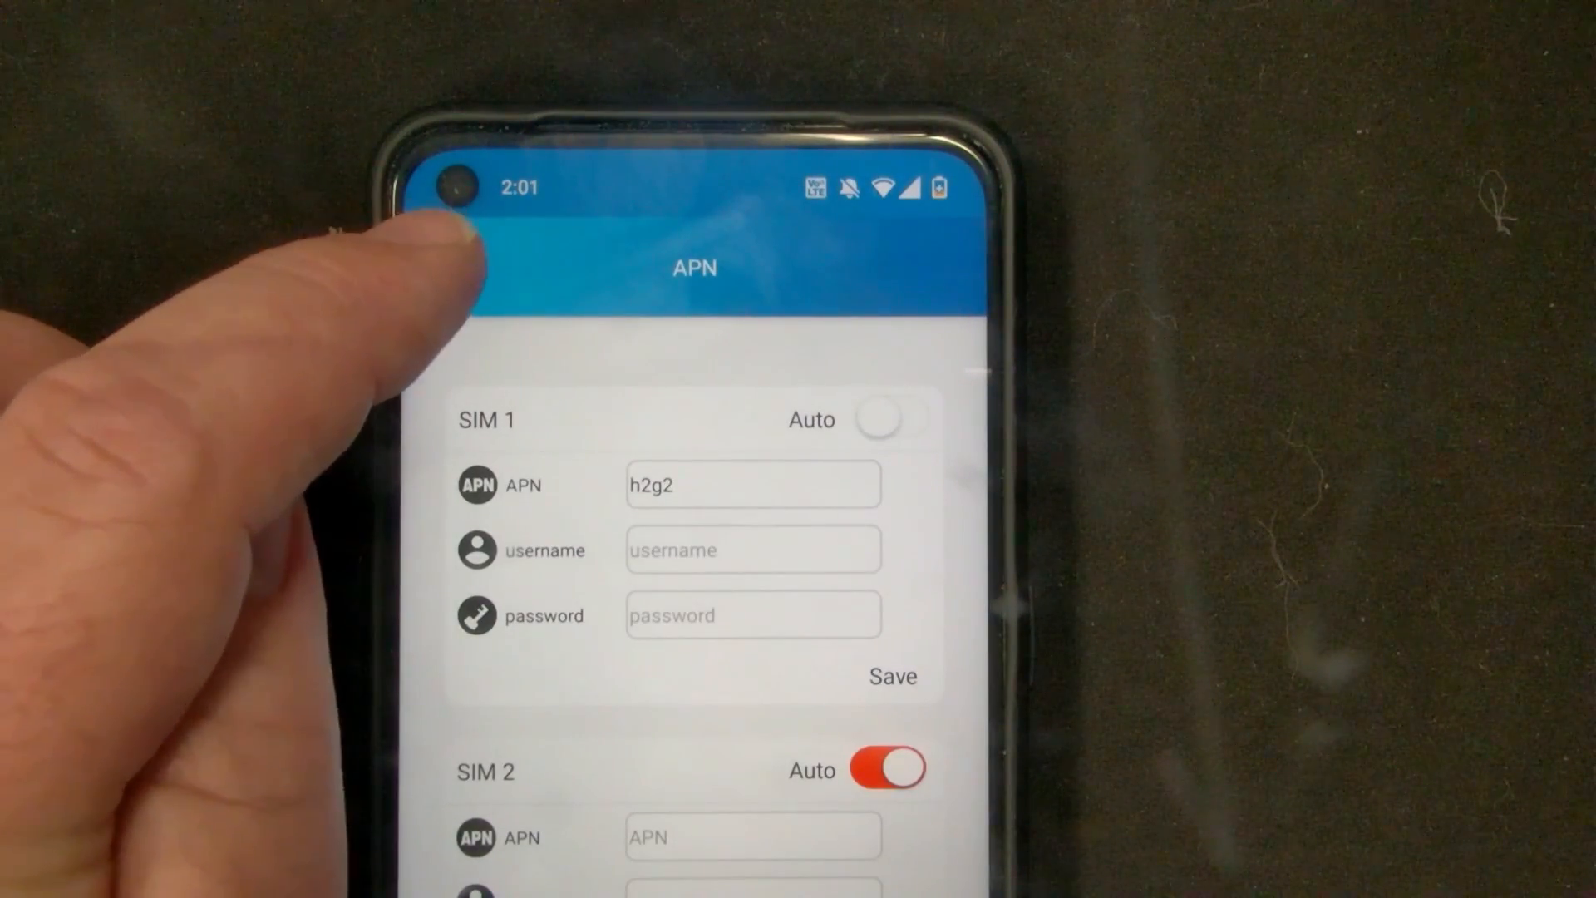
left_click(437, 249)
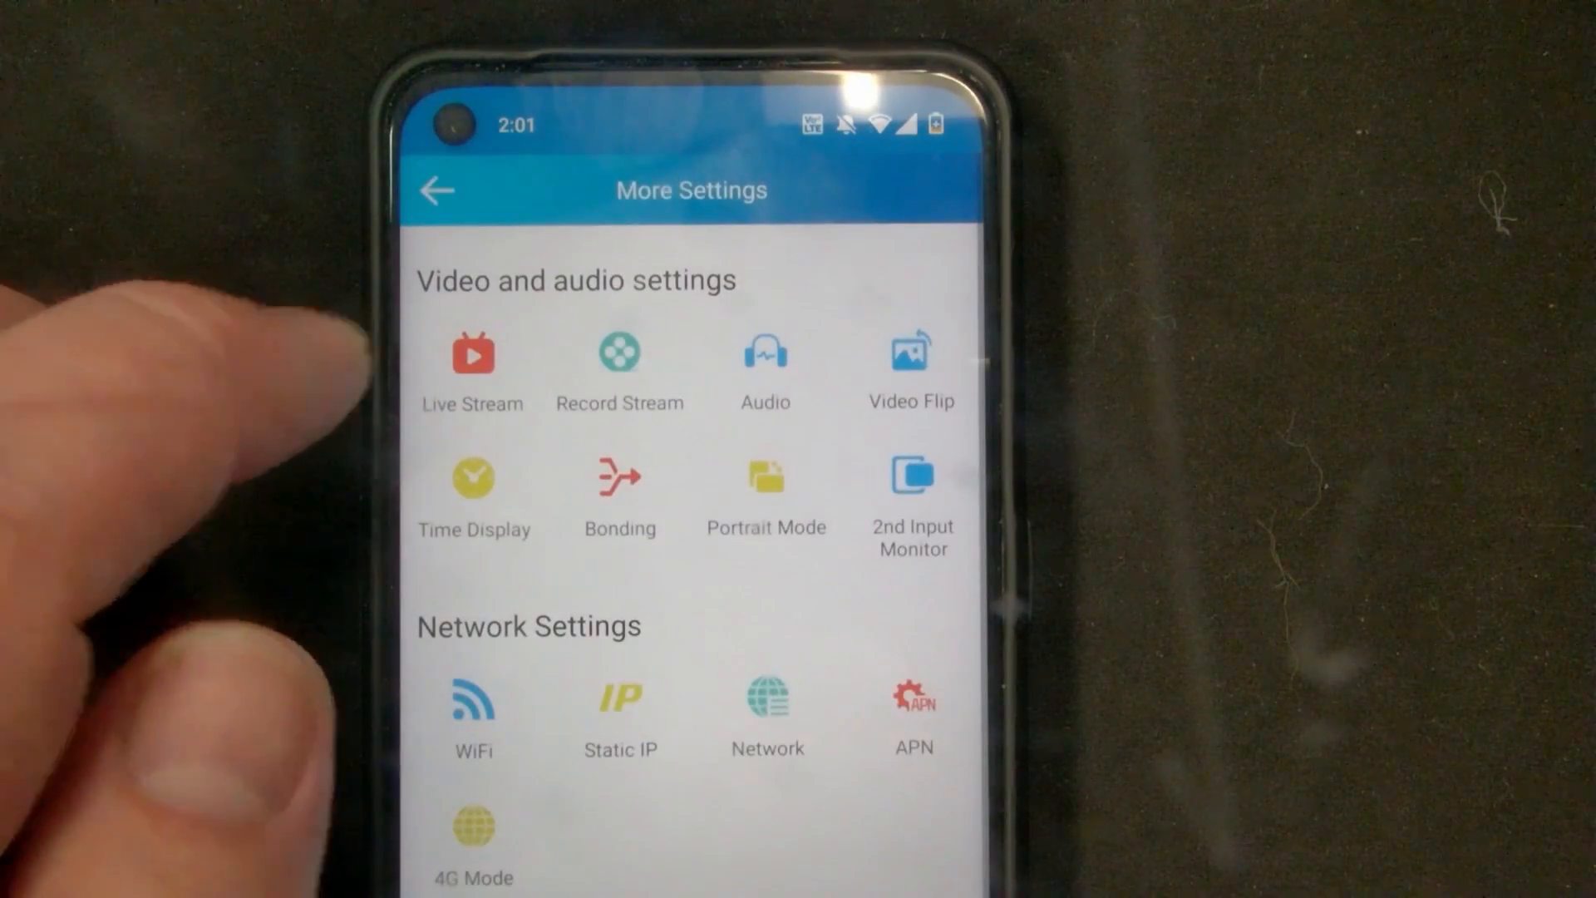
left_click(470, 365)
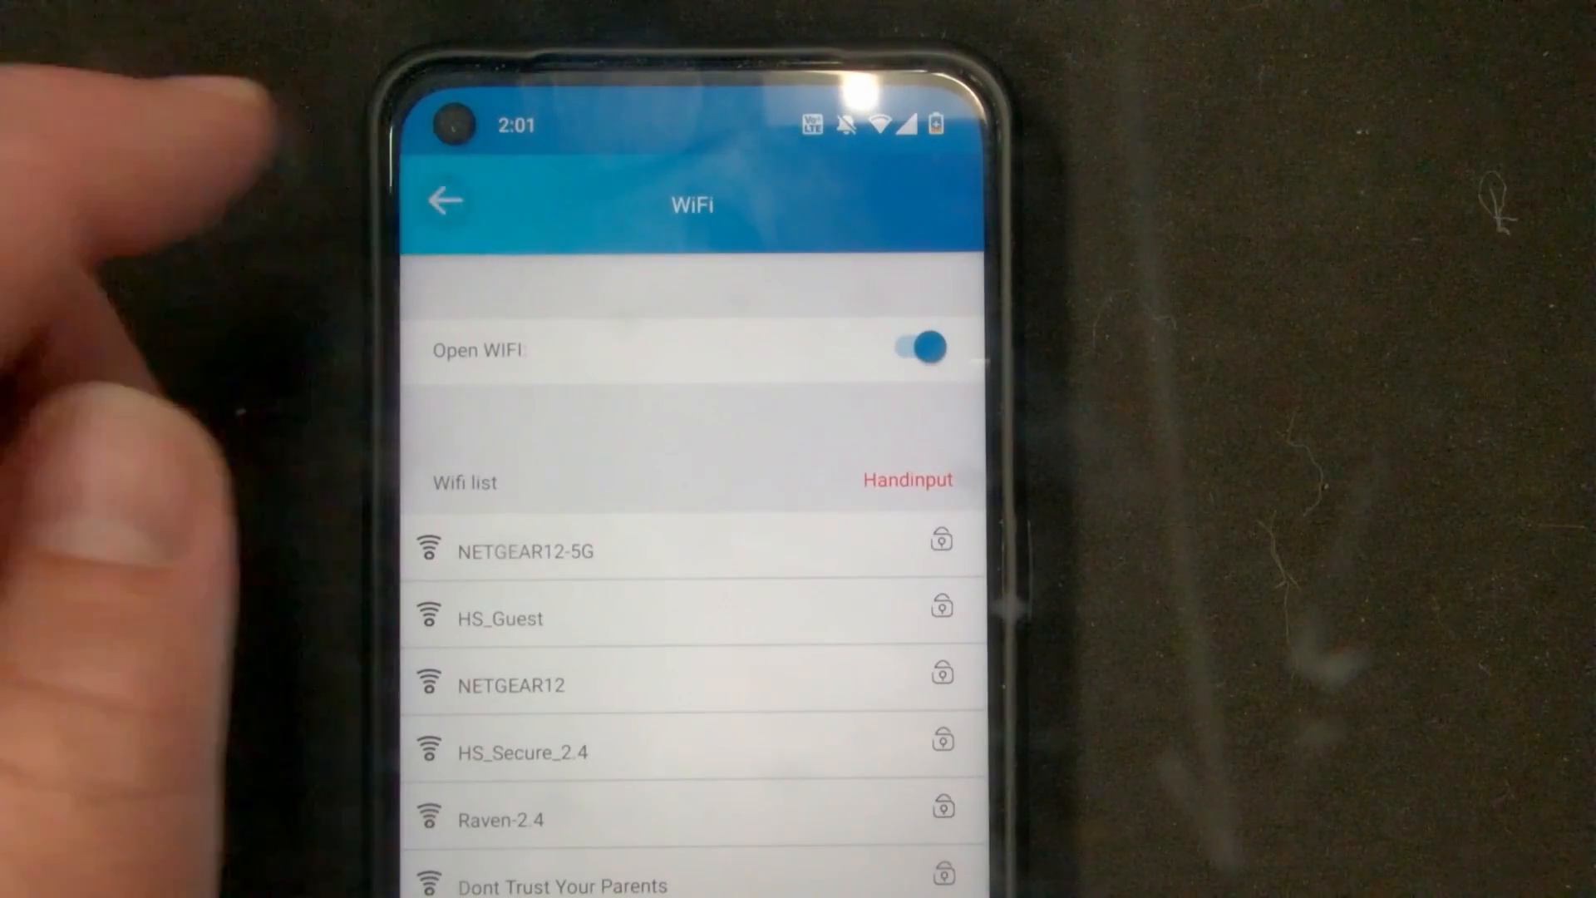
left_click(443, 198)
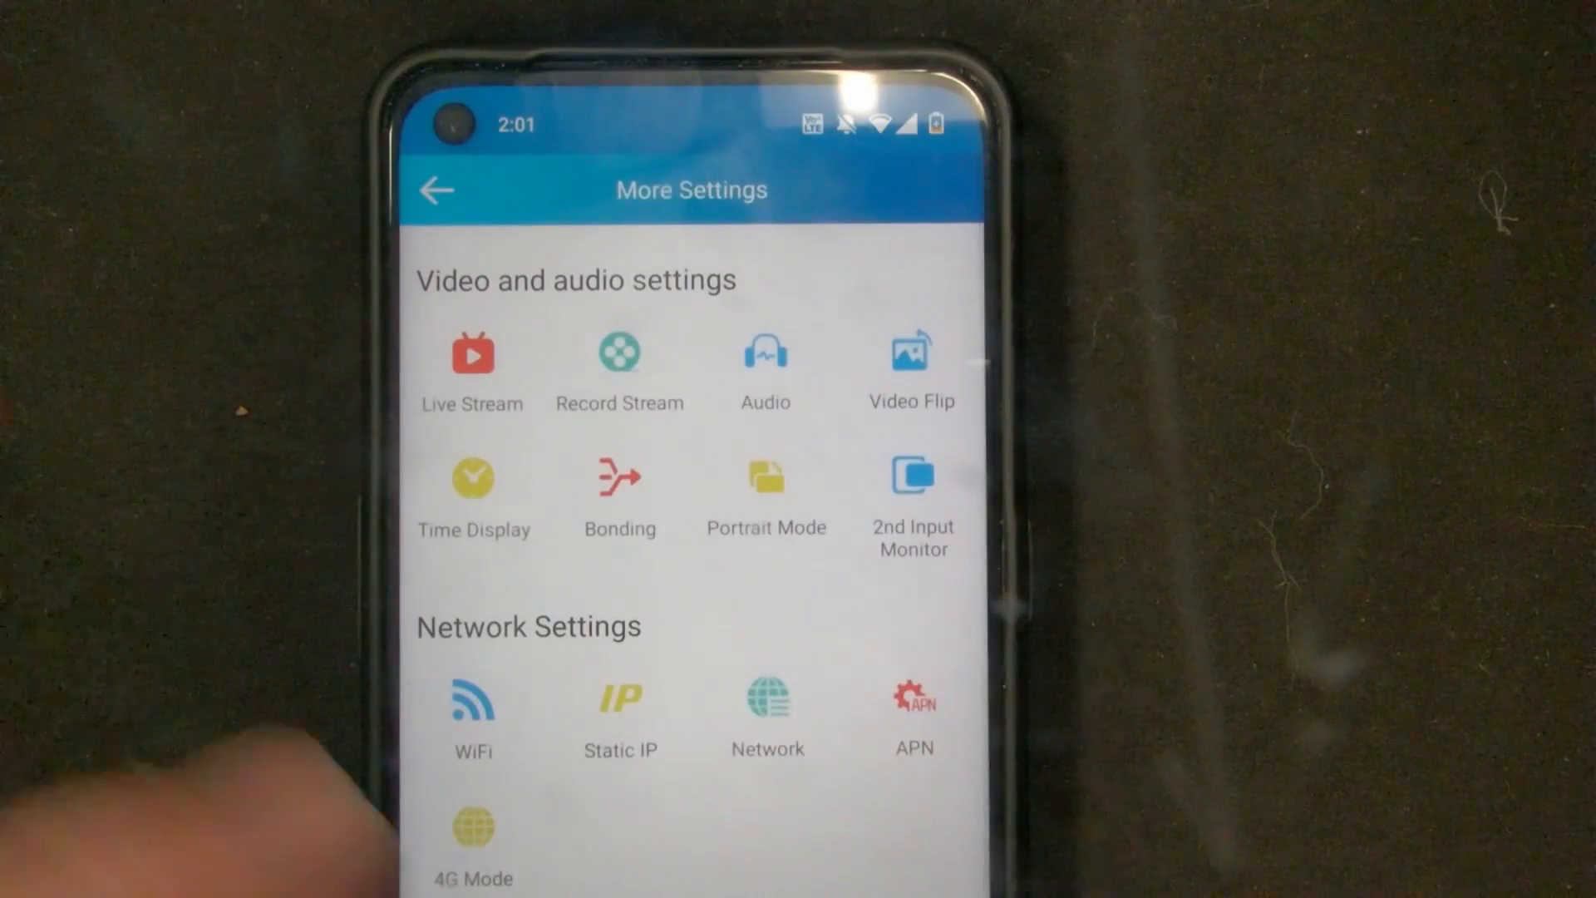
left_click(436, 191)
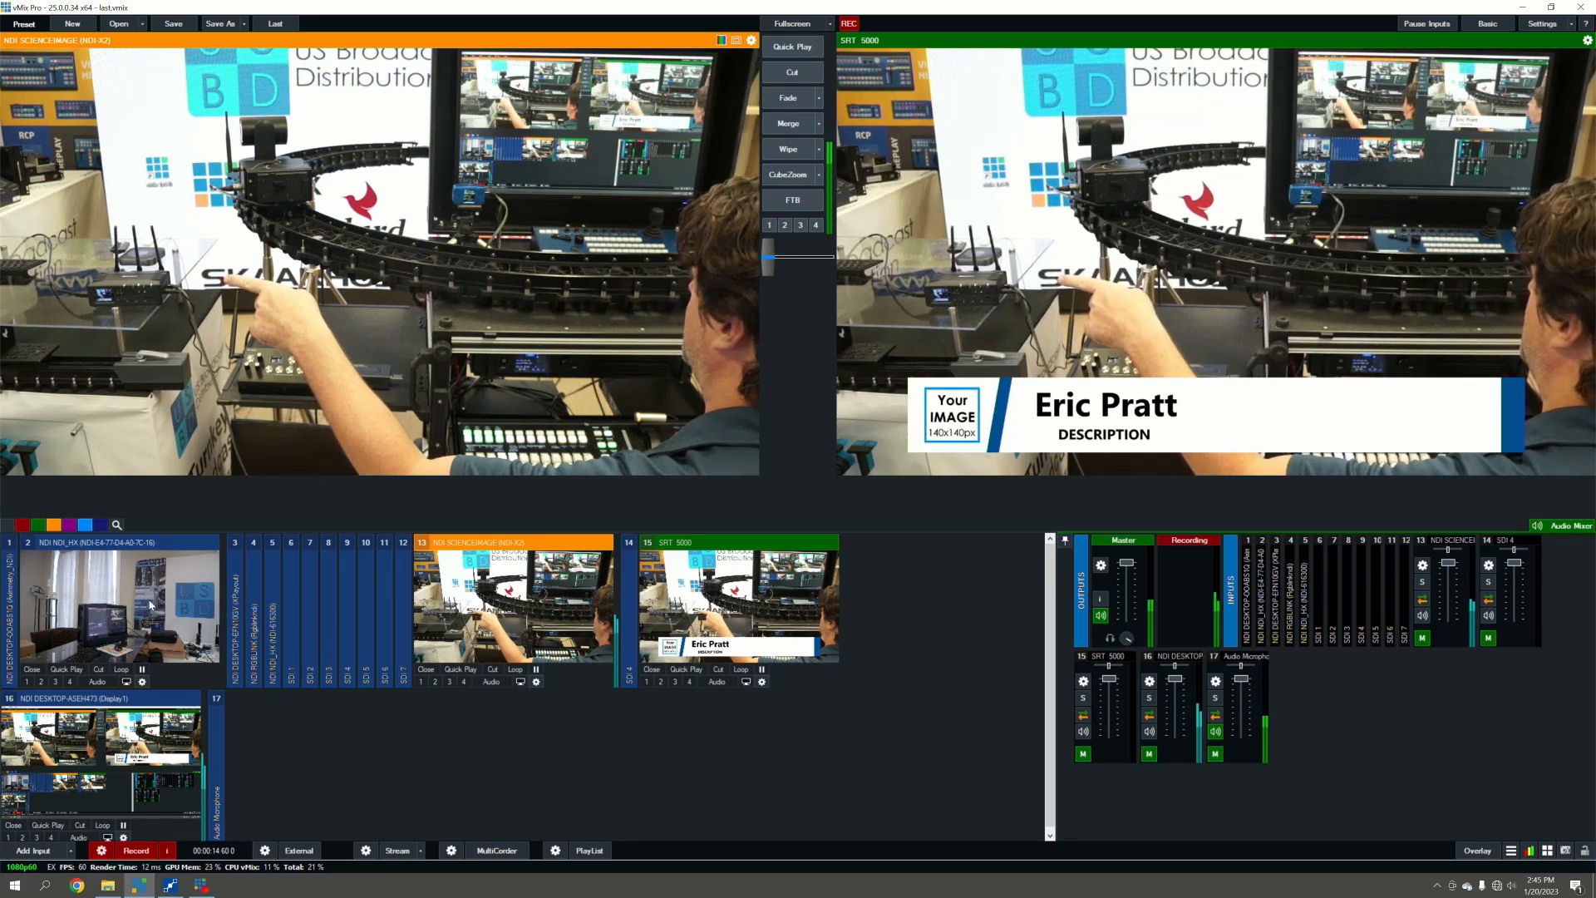
left_click(112, 605)
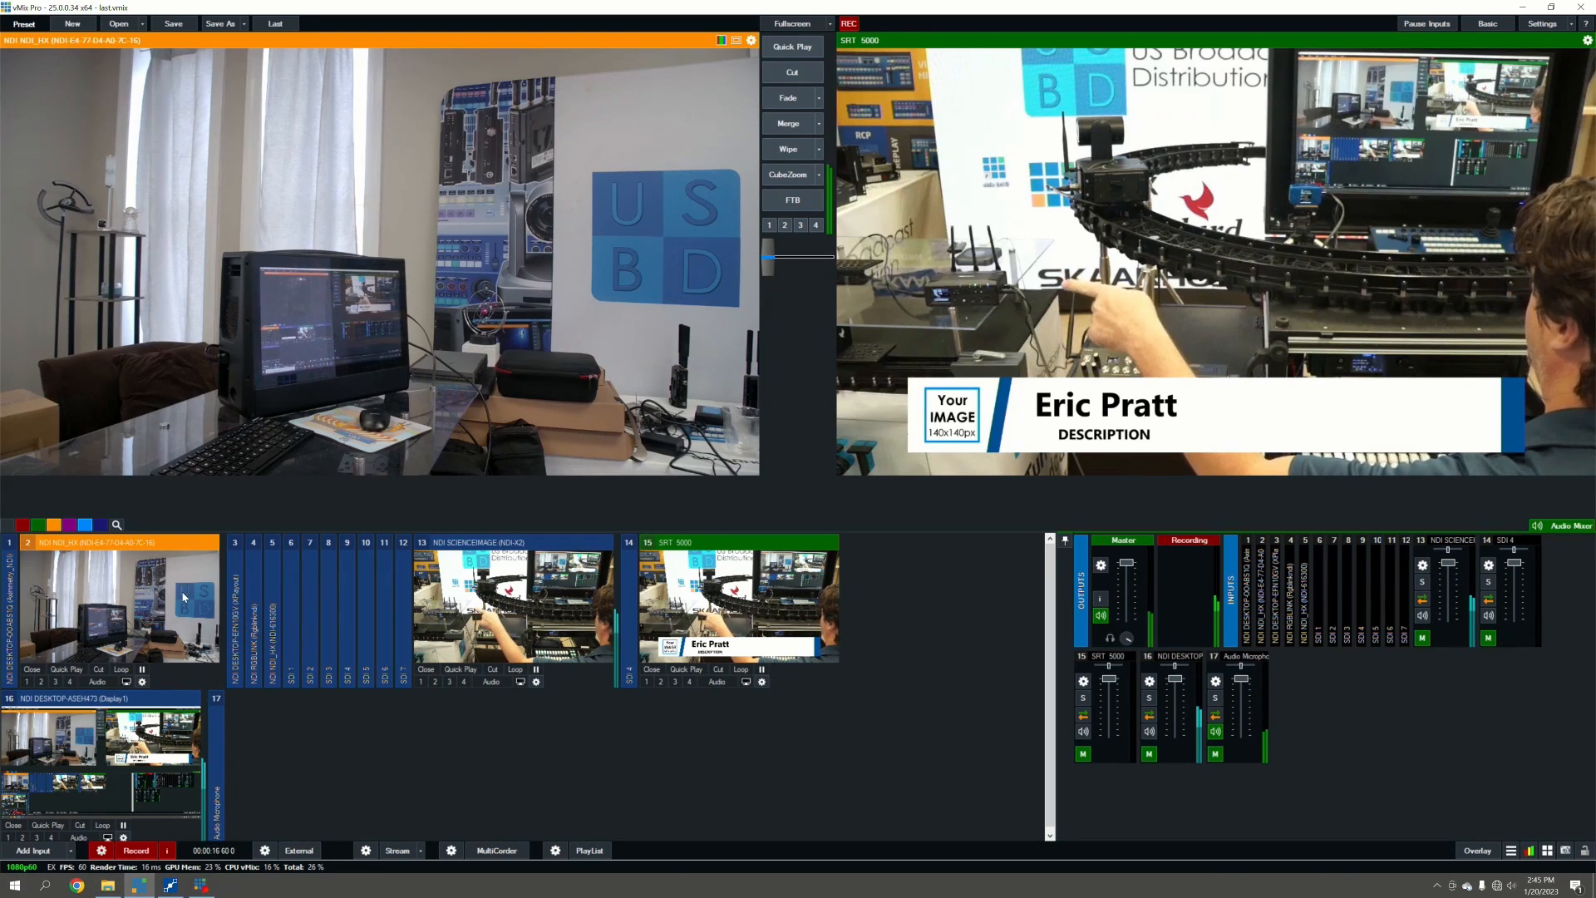
left_click(514, 600)
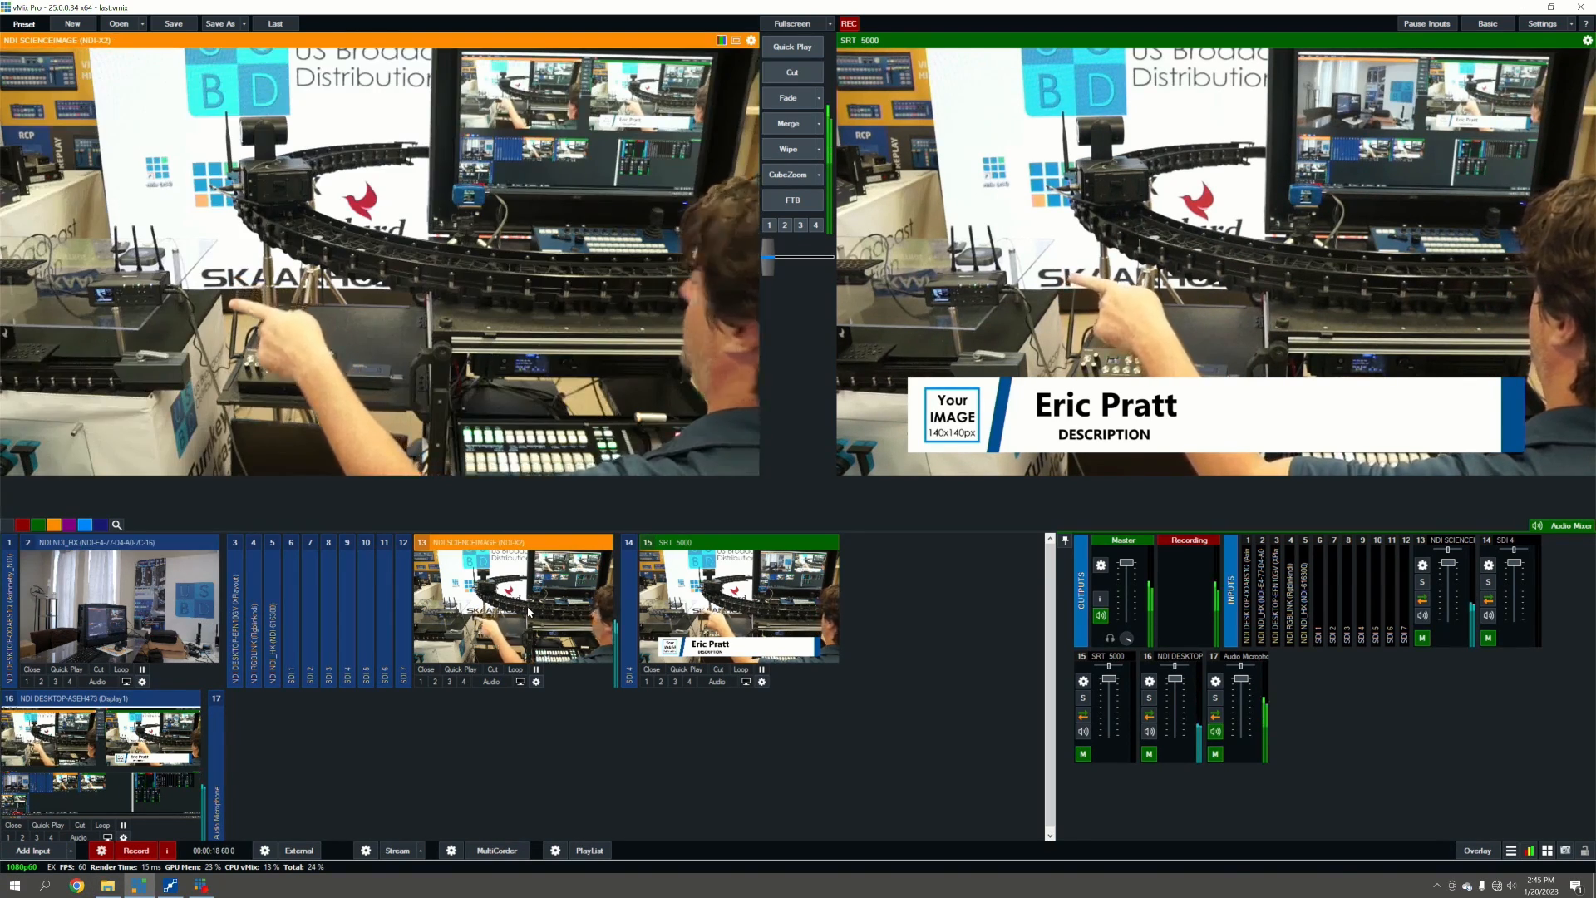